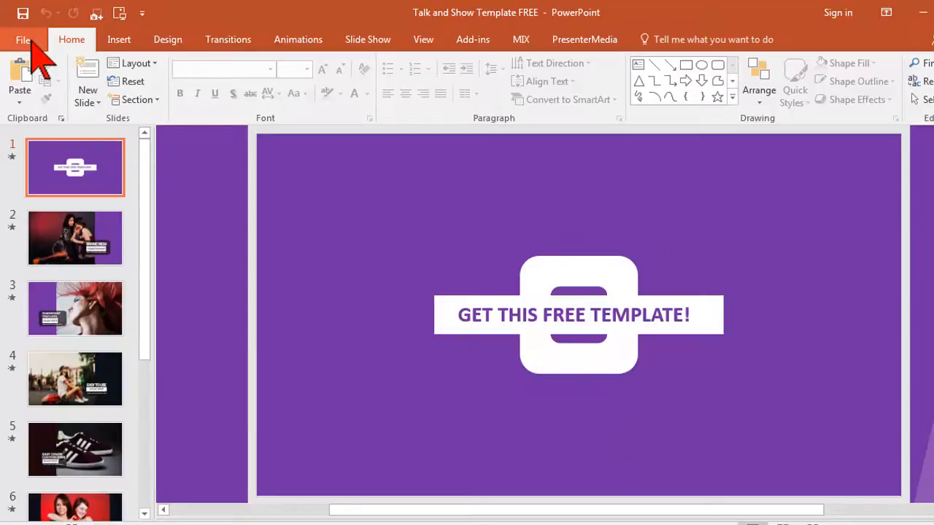
# Save the template as a new presentation named 'My video' in the My Video folder
pyautogui.click(23, 40)
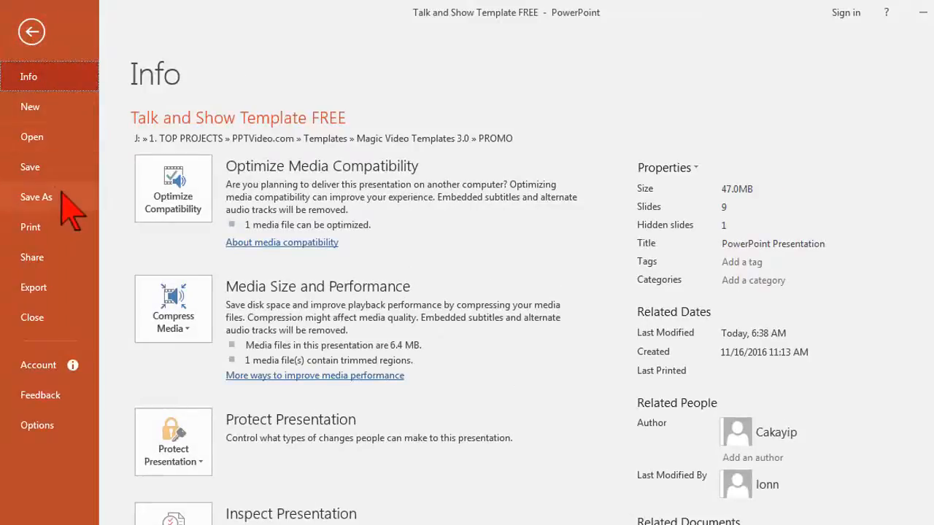
pyautogui.click(35, 197)
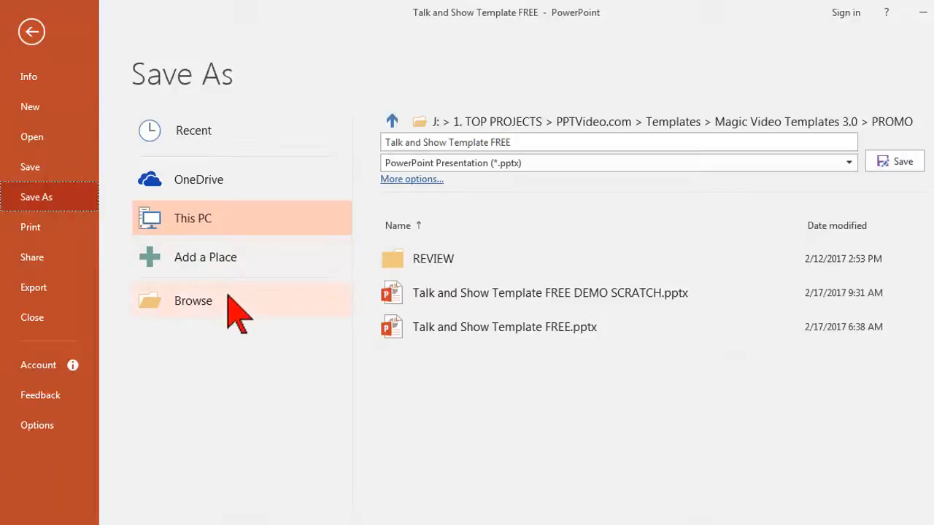
pyautogui.click(192, 300)
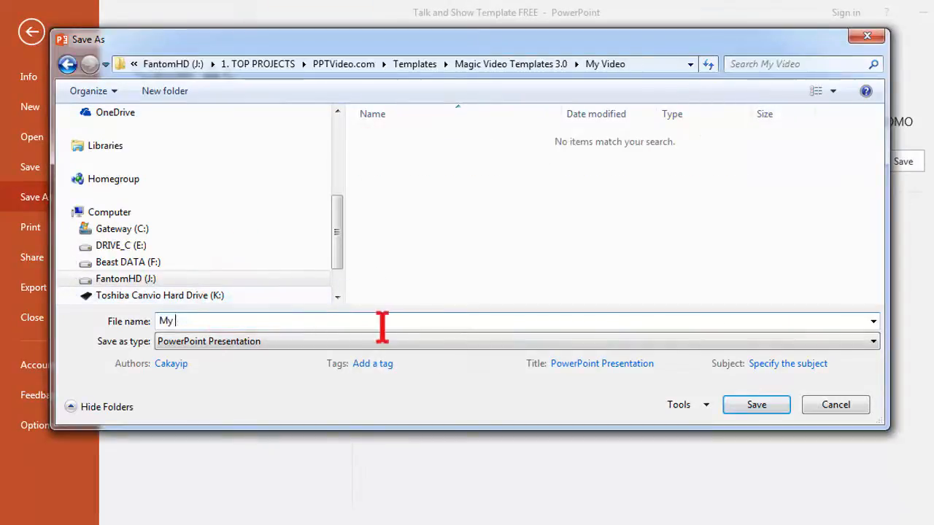
pyautogui.click(756, 404)
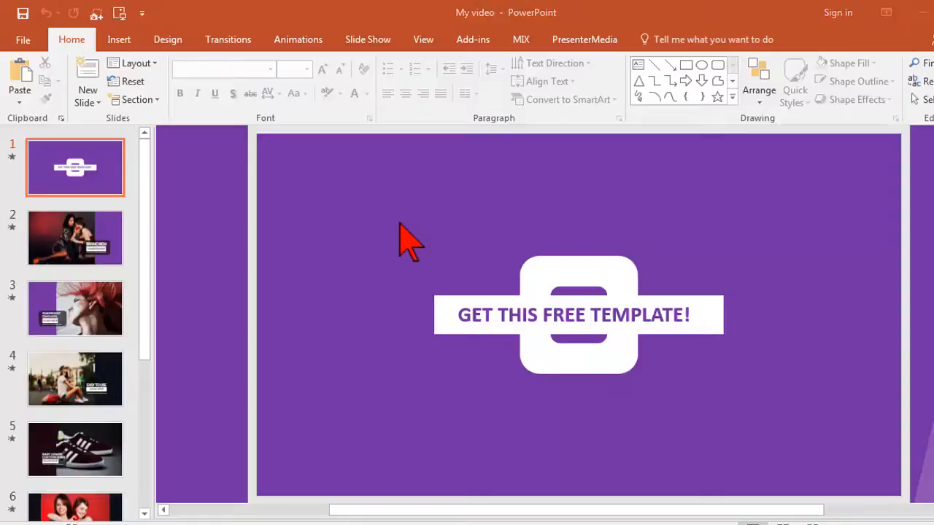
pyautogui.moveTo(426, 207)
pyautogui.write('MAGGIE THE W')
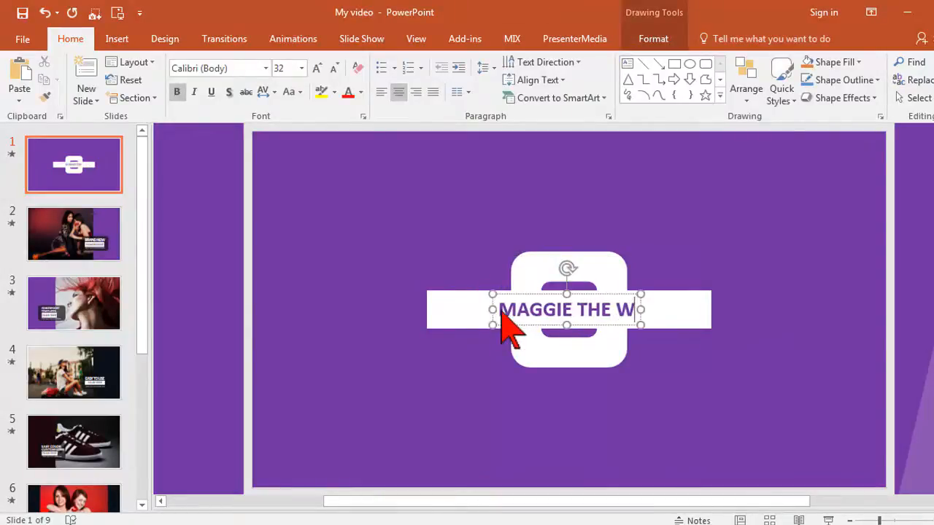
# Make the title banner read MAGGIE THE WONDER DOG, recolour its fill, and move to slide 2
pyautogui.write('ONDER DOG')
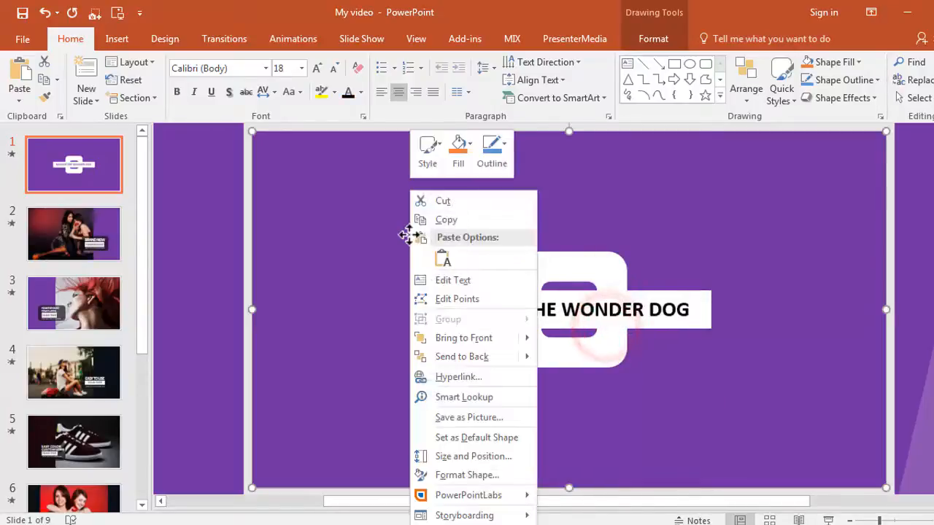
pyautogui.click(458, 153)
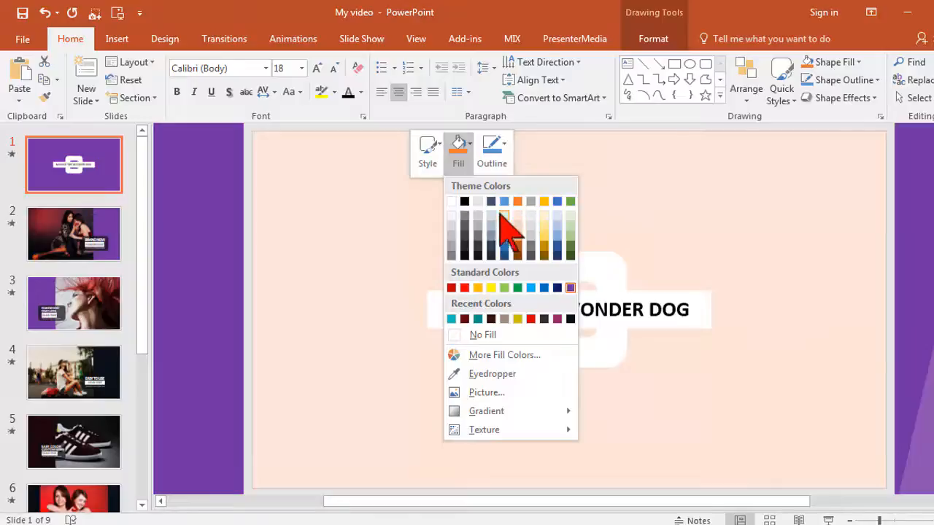
pyautogui.click(504, 231)
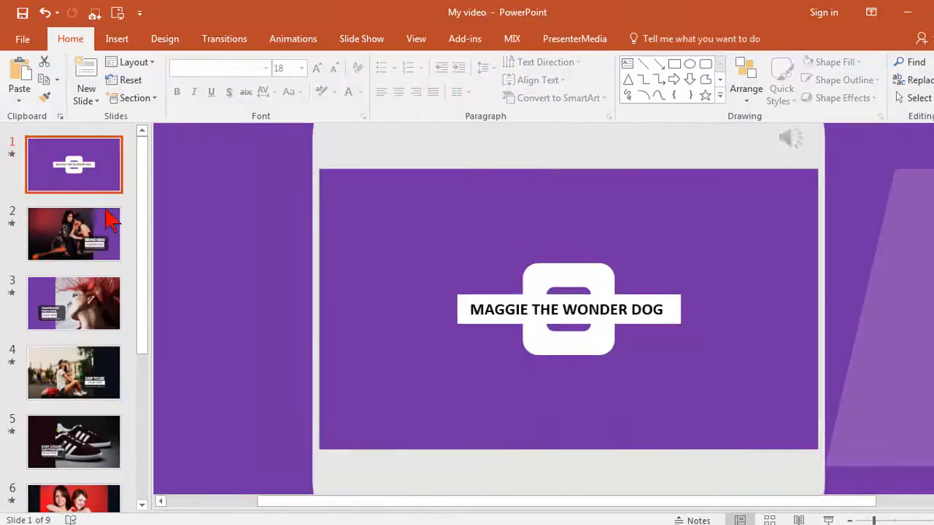
pyautogui.click(73, 234)
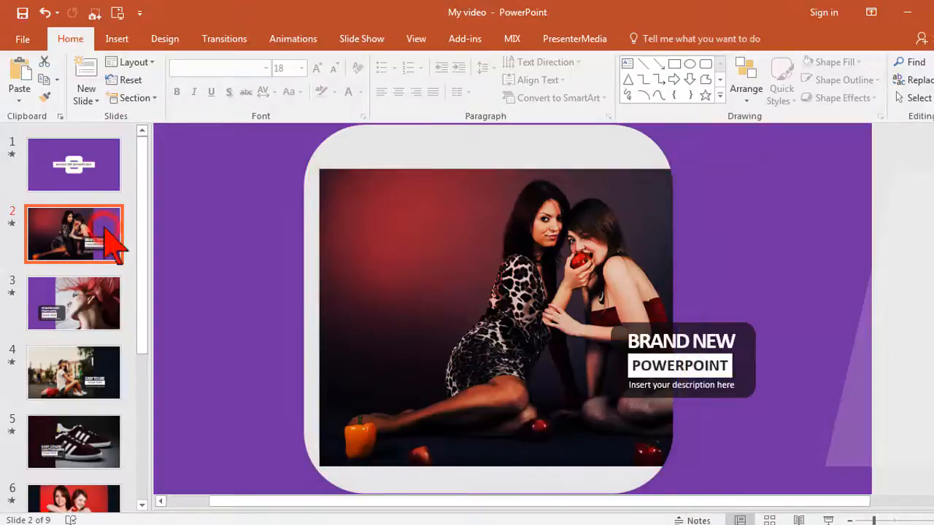
pyautogui.moveTo(432, 240)
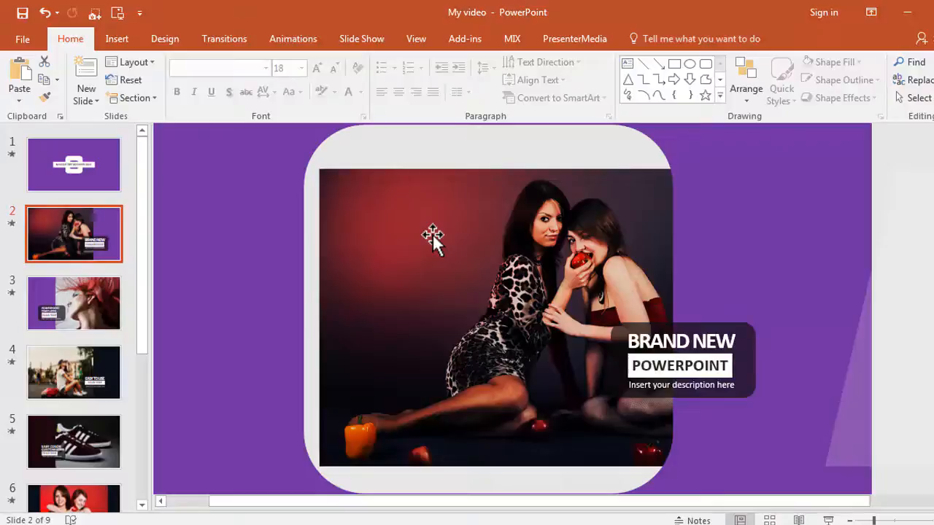
# Bring up Format Shape for slide 2's photo with the Fill section expanded
pyautogui.click(496, 314)
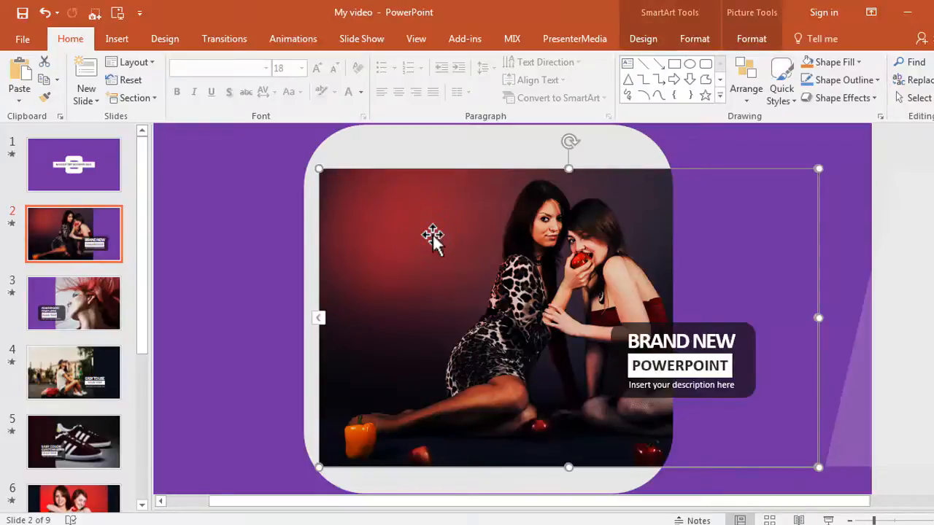
pyautogui.rightClick(432, 236)
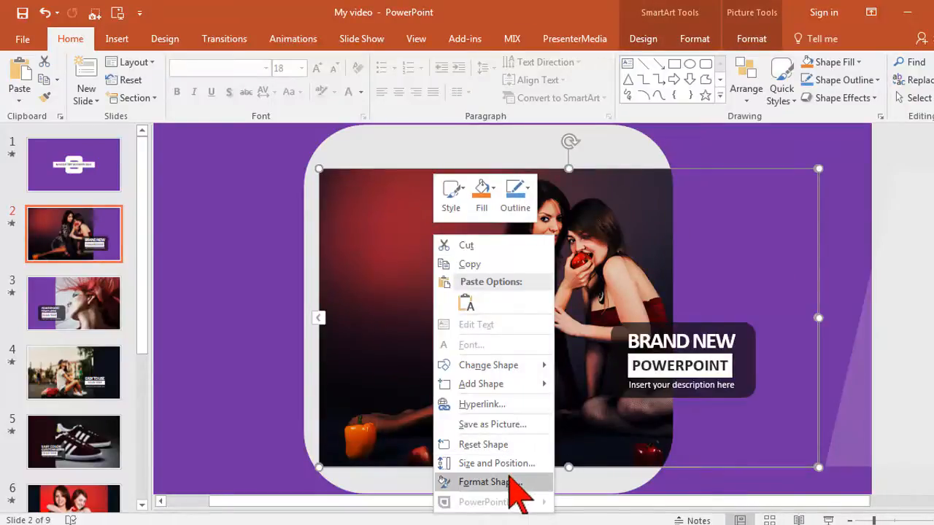
pyautogui.click(490, 482)
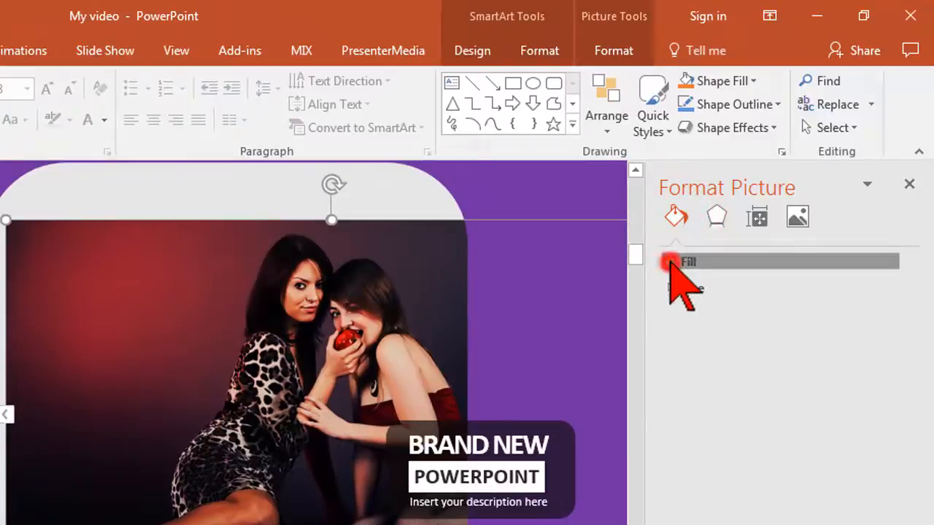
pyautogui.click(689, 261)
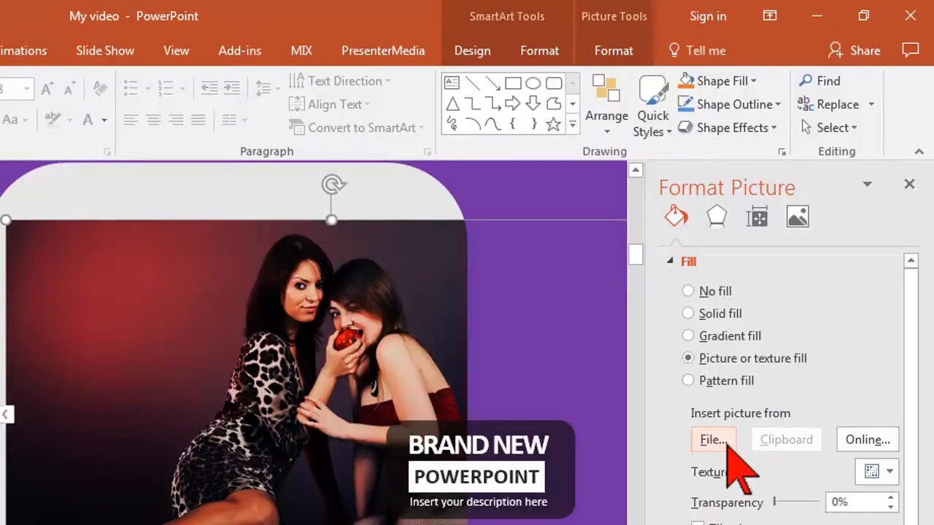
# Choose the dog photo DSCN2315a from the Maggie pictures folder as the picture fill
pyautogui.click(712, 439)
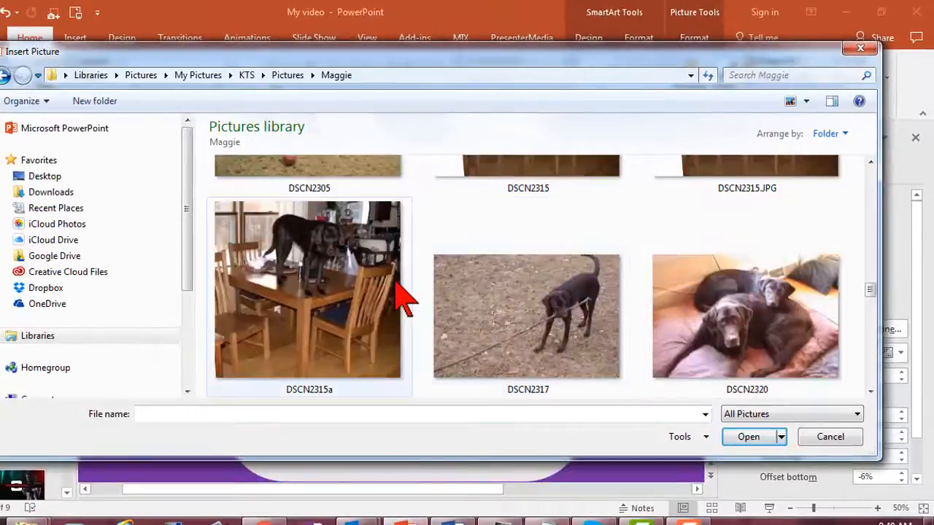
pyautogui.click(310, 289)
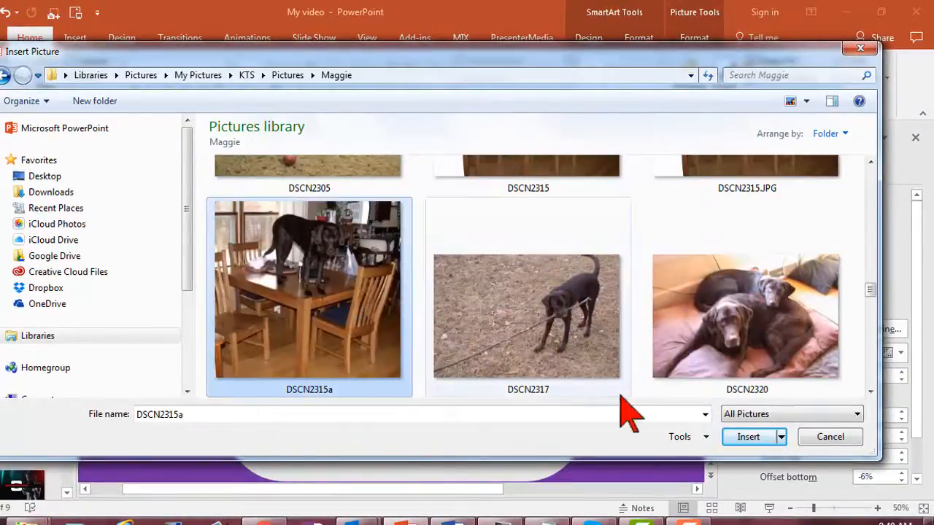
pyautogui.click(747, 436)
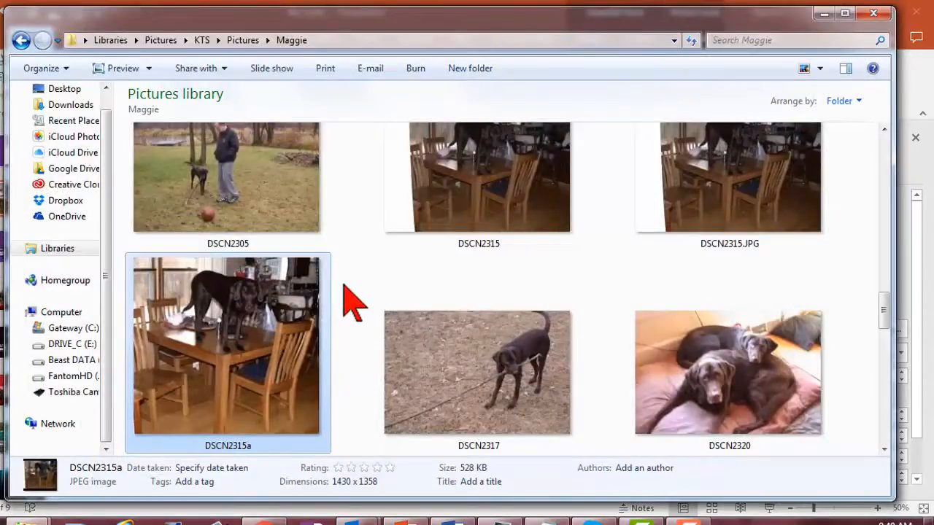
pyautogui.moveTo(182, 295)
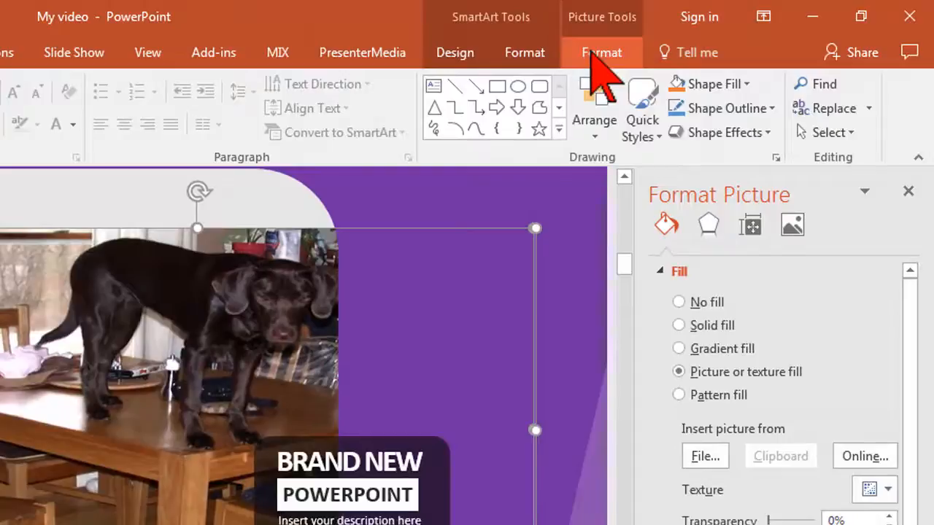
# Crop the dog photo to fit its rounded frame on slide 2, then move to slide 3
pyautogui.click(602, 52)
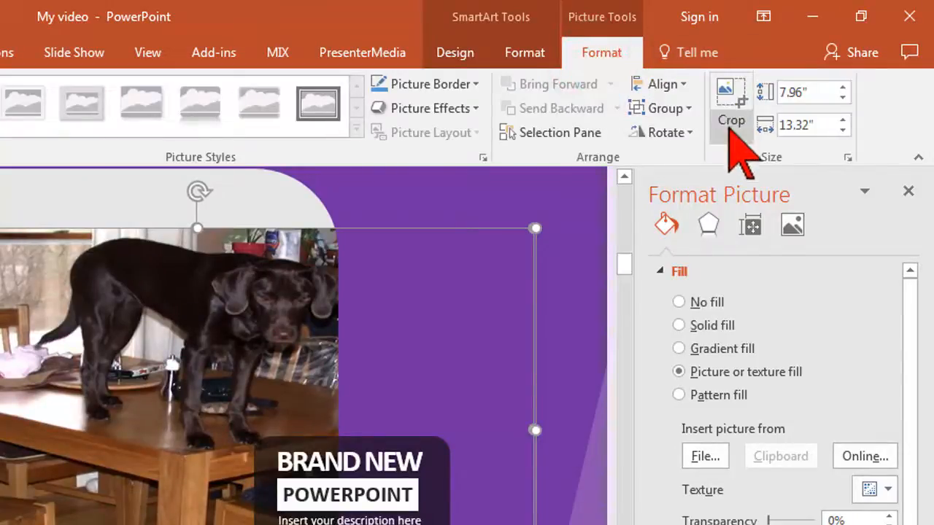
pyautogui.click(732, 120)
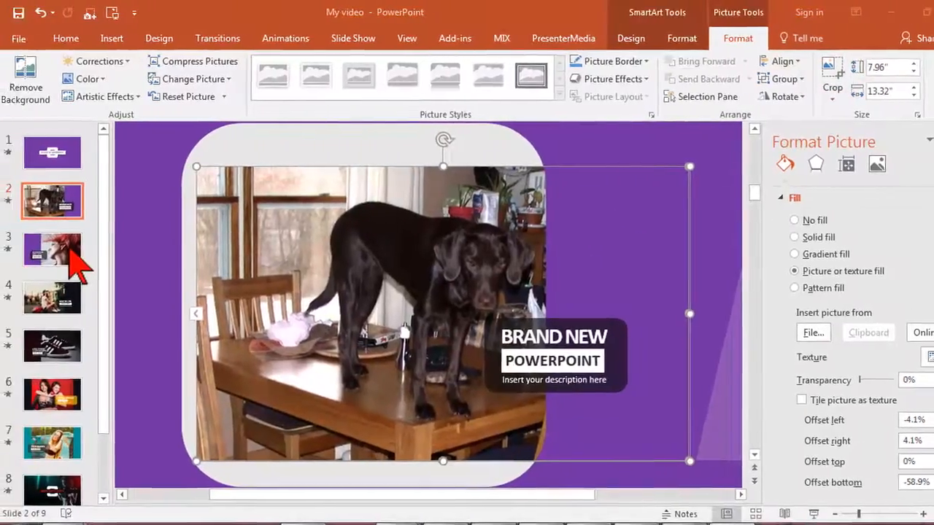
pyautogui.click(52, 248)
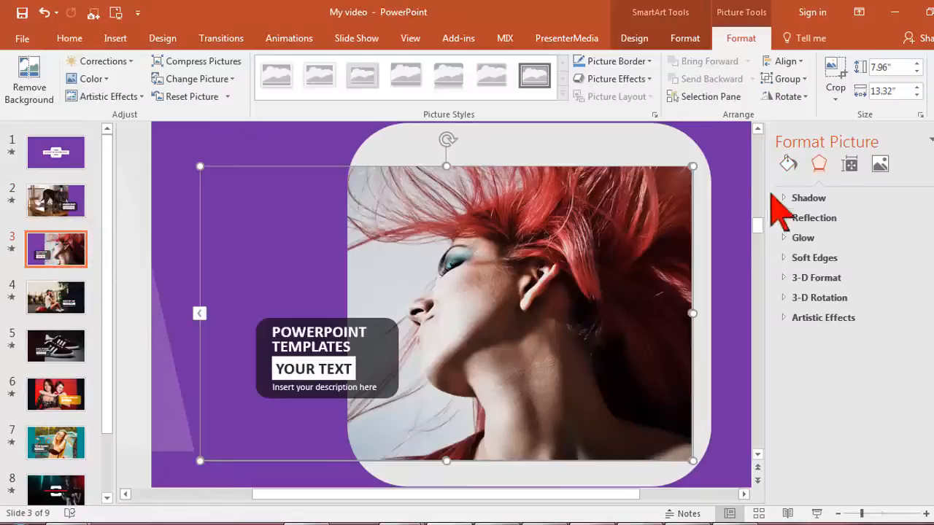
# Insert dog photos on slides 3, 4 and 8 and give slide 8's title shape a solid fill
pyautogui.click(192, 79)
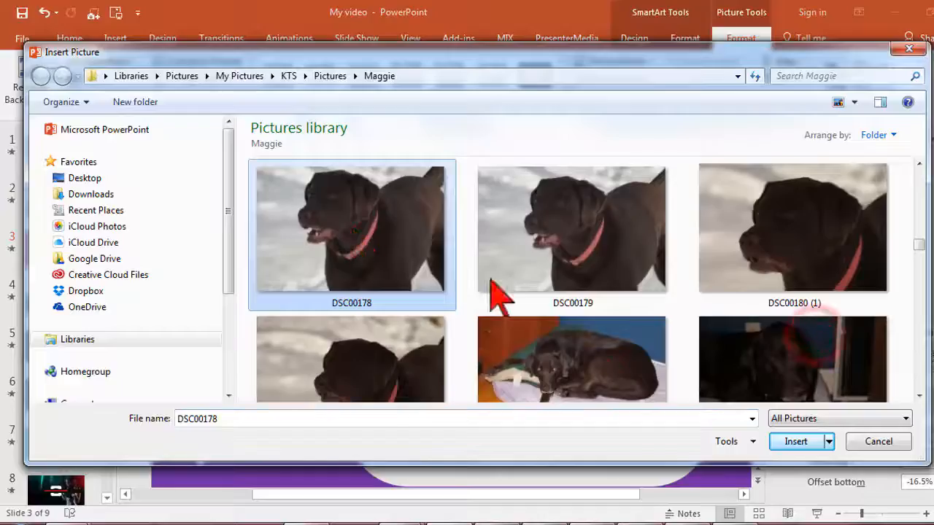
pyautogui.click(795, 441)
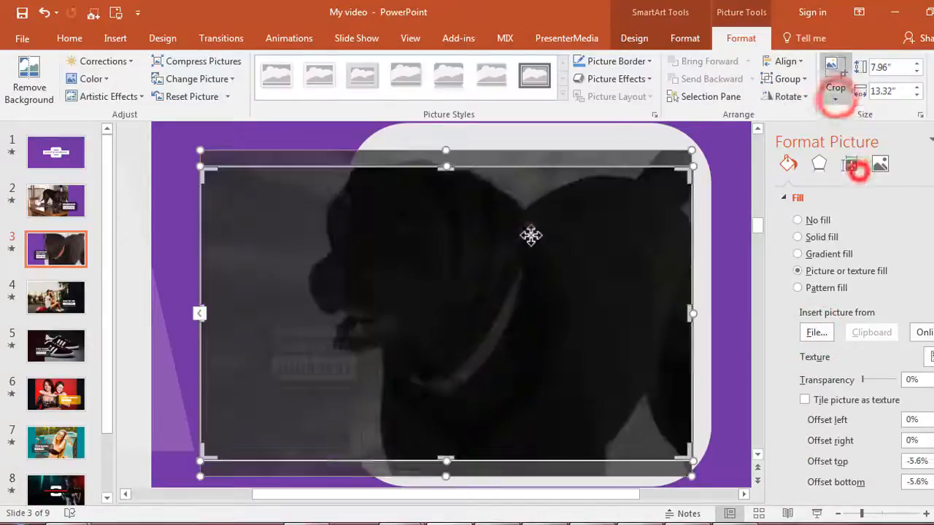
pyautogui.click(817, 332)
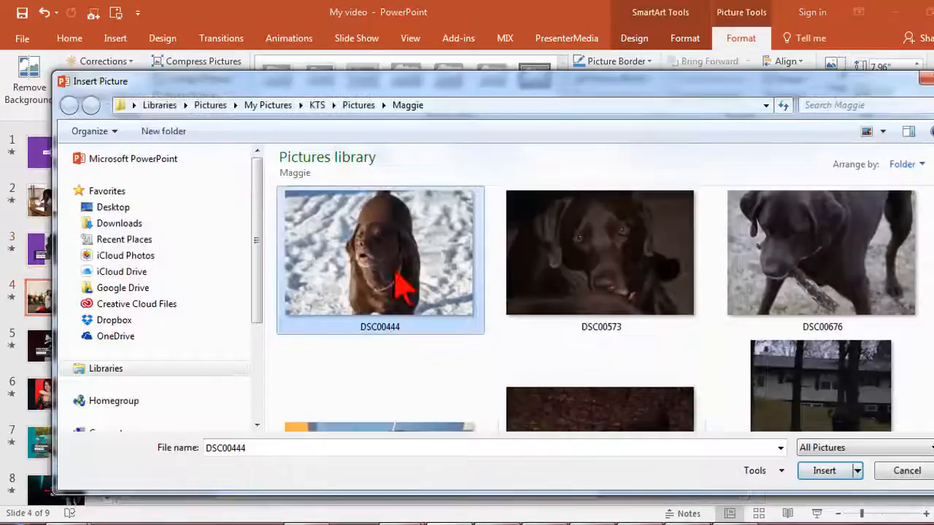
pyautogui.click(823, 470)
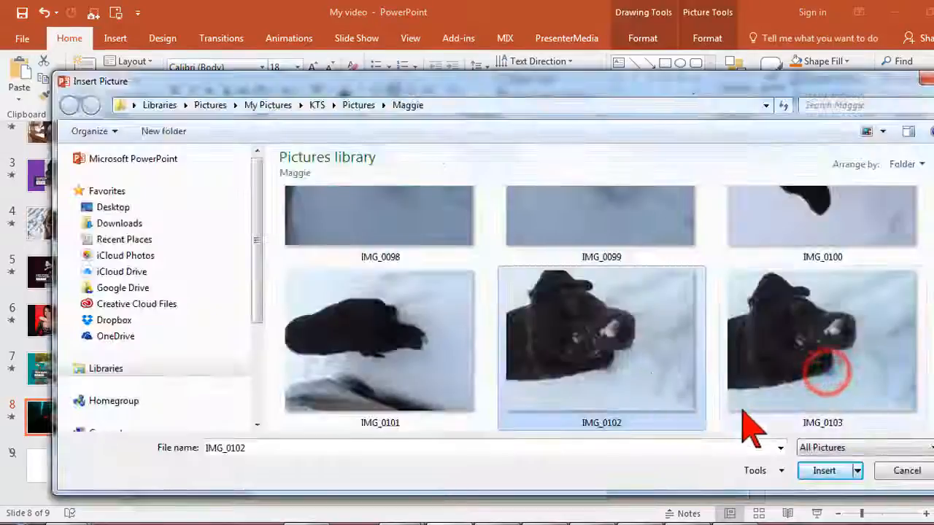
pyautogui.click(823, 470)
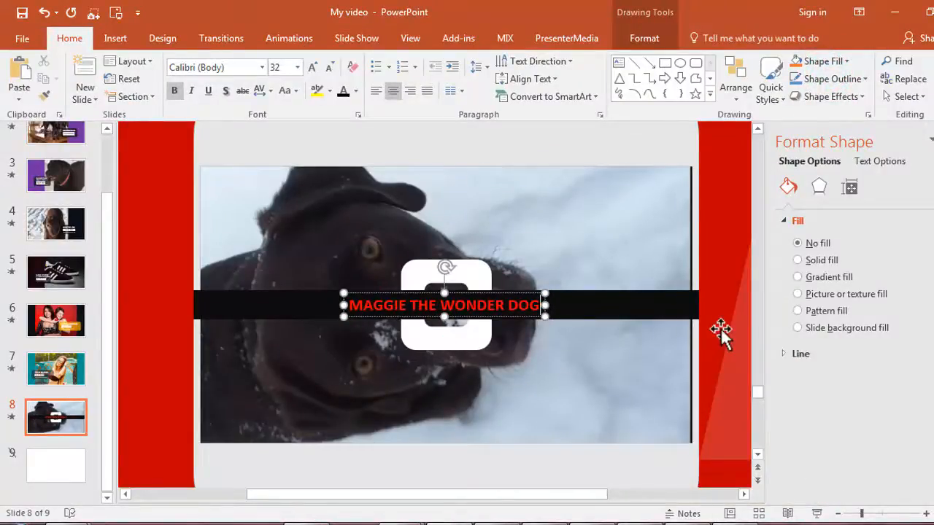
pyautogui.click(797, 260)
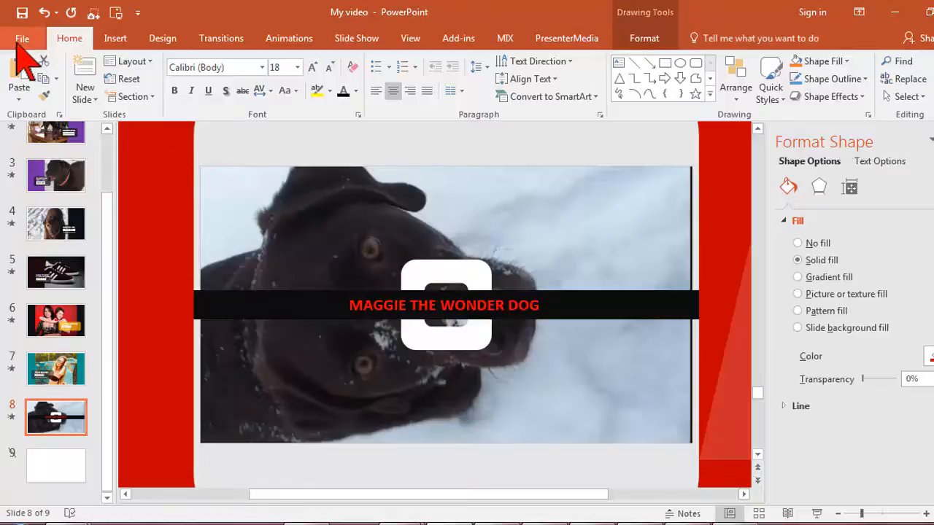
# Export the presentation as a Presentation Quality 1920 x 1080 video
pyautogui.click(22, 38)
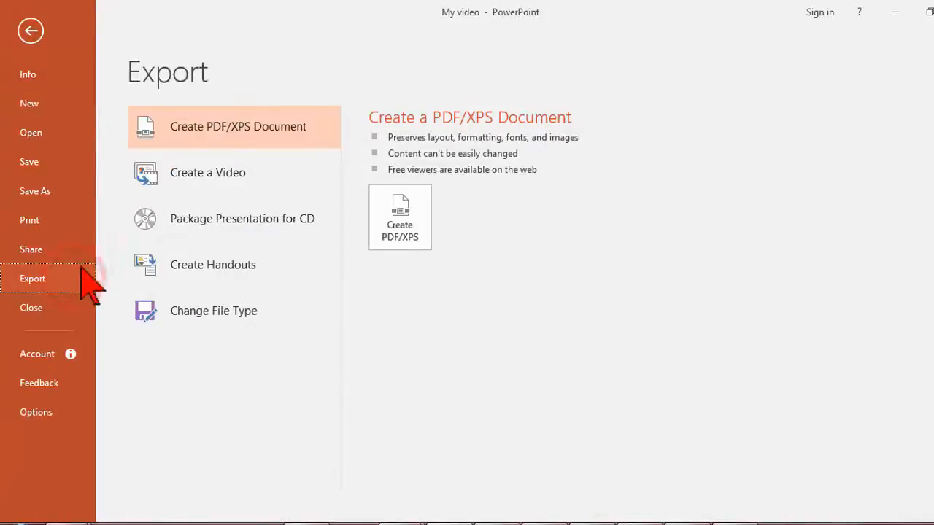
pyautogui.click(207, 173)
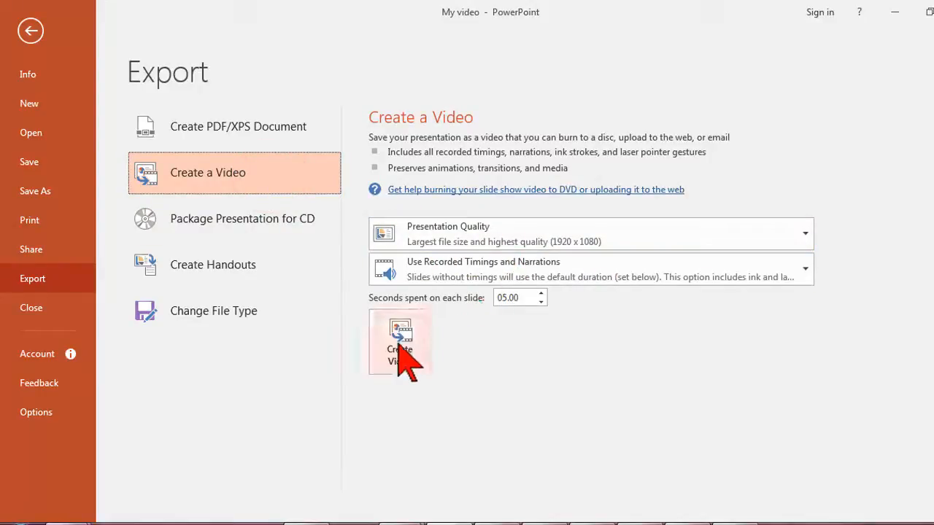
pyautogui.click(400, 343)
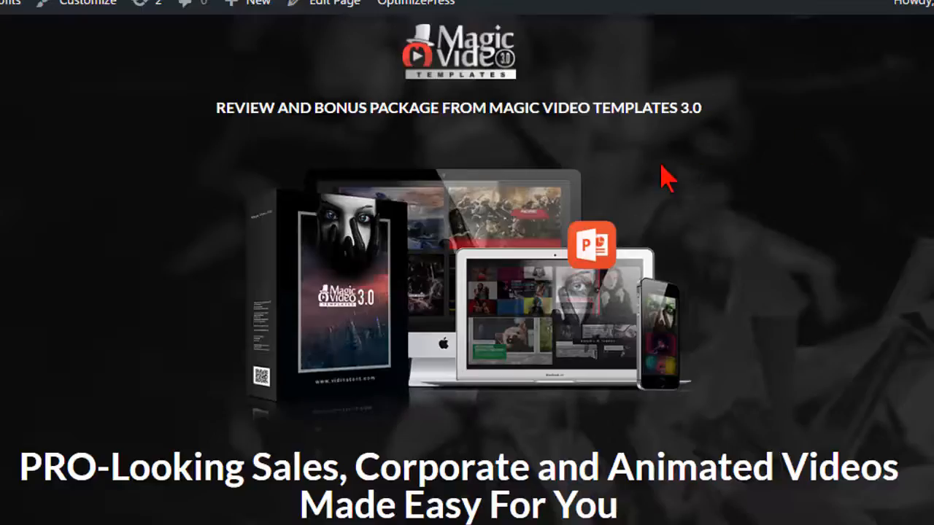
pyautogui.moveTo(875, 236)
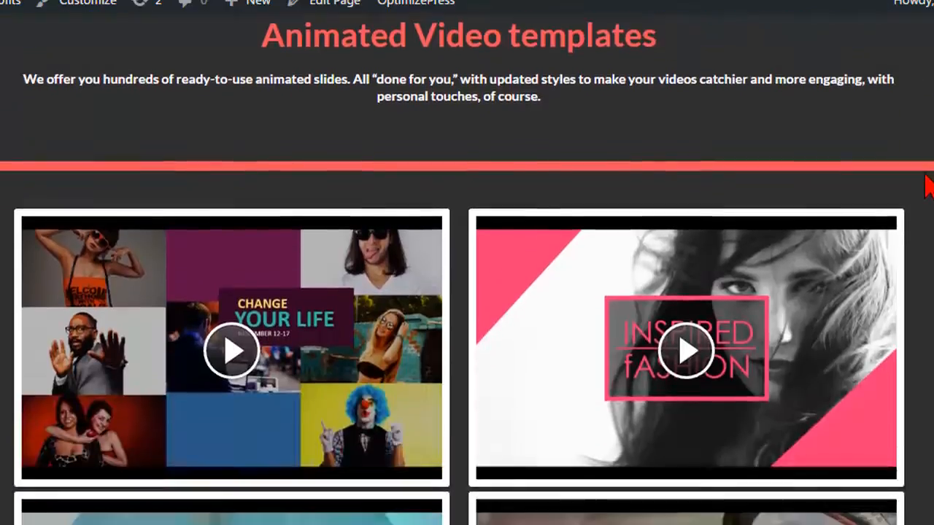
# Scroll the Magic Video Templates 3.0 review page down to its Instagram video templates
pyautogui.scroll(-3)
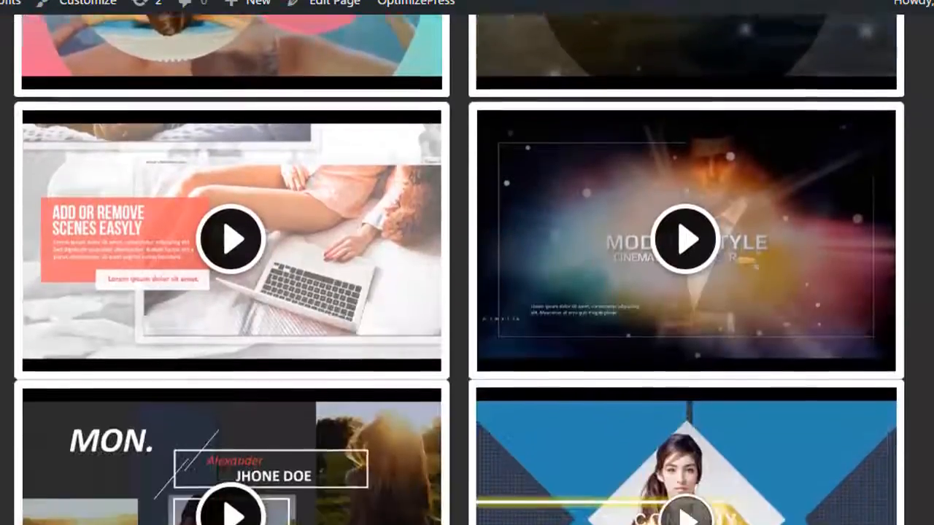
pyautogui.scroll(-3)
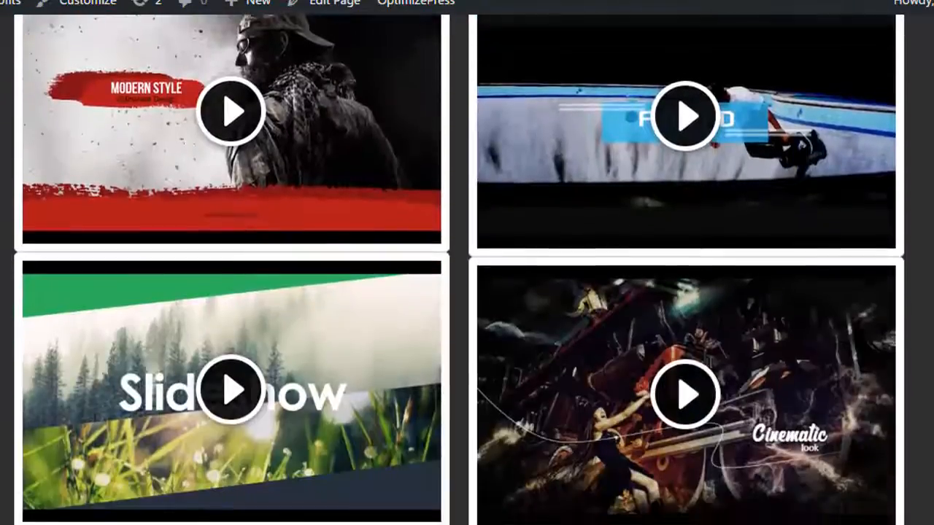
pyautogui.scroll(-3)
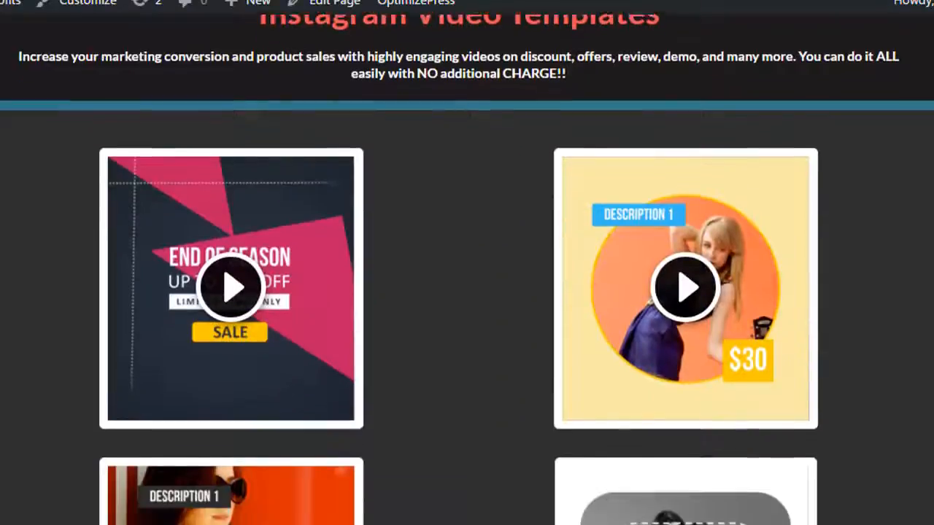